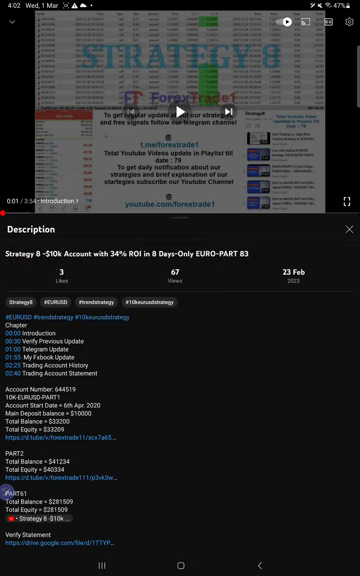
# Scroll the FT1 Strategy-8 feed to the 2023.03.01 EURUSD sell order posts.
pyautogui.scroll(-3)
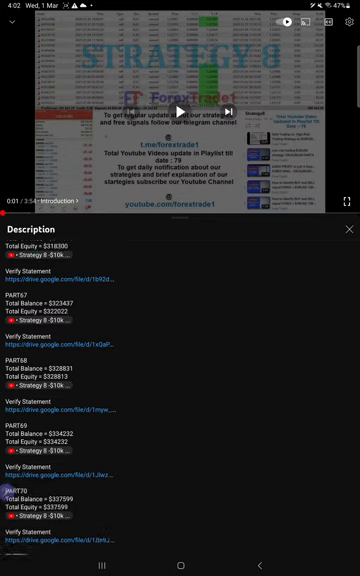
pyautogui.scroll(-3)
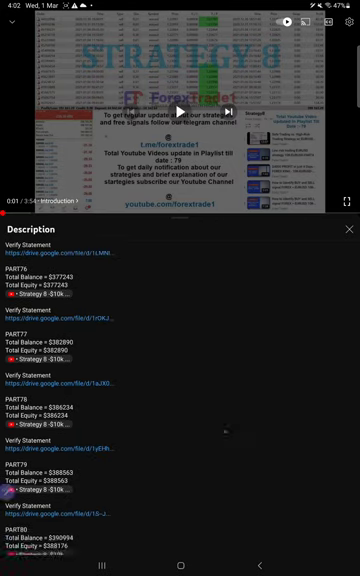
pyautogui.scroll(-3)
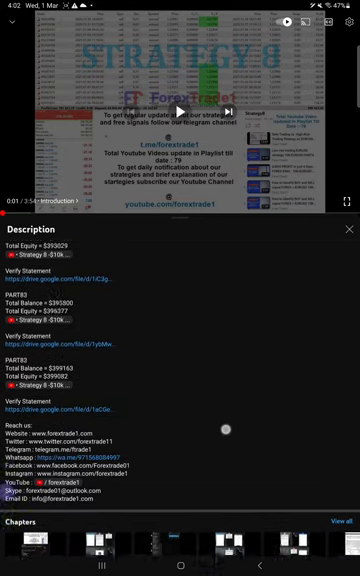
pyautogui.scroll(3)
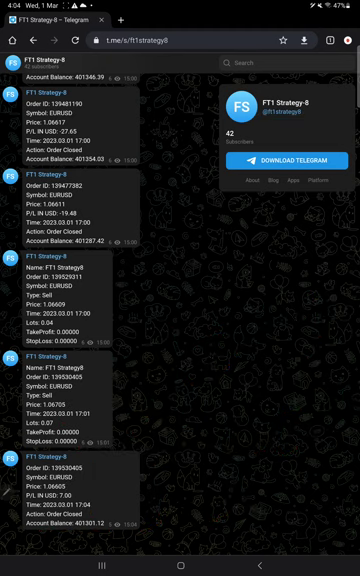
pyautogui.scroll(3)
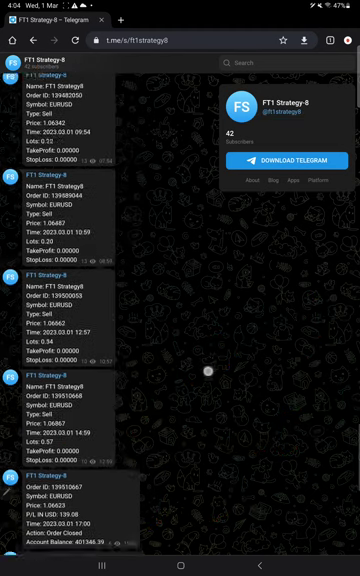
pyautogui.scroll(-3)
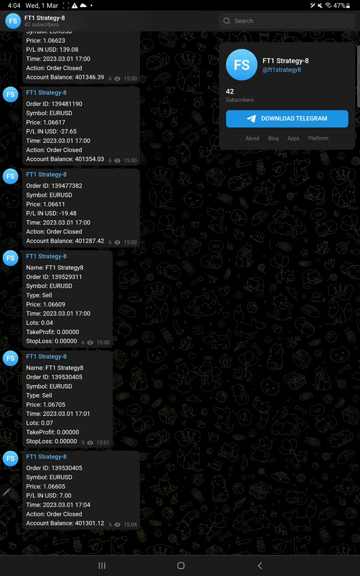
pyautogui.click(108, 568)
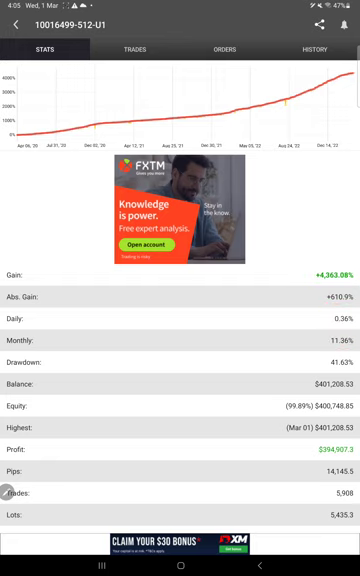
# Scroll through the account's gain and balance stats in Myfxbook.
pyautogui.scroll(-3)
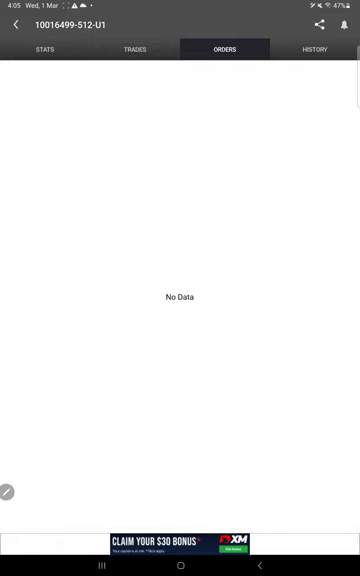
# Open the History tab and scroll through the EURUSD long and short trades.
pyautogui.click(315, 50)
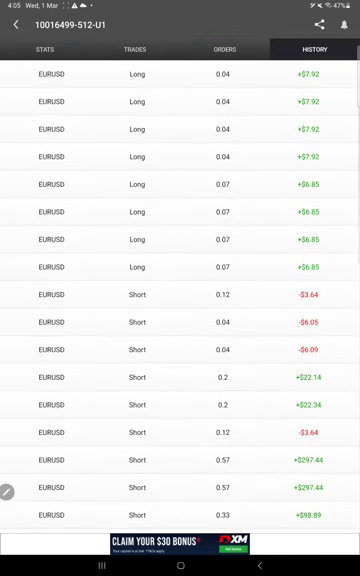
pyautogui.scroll(-3)
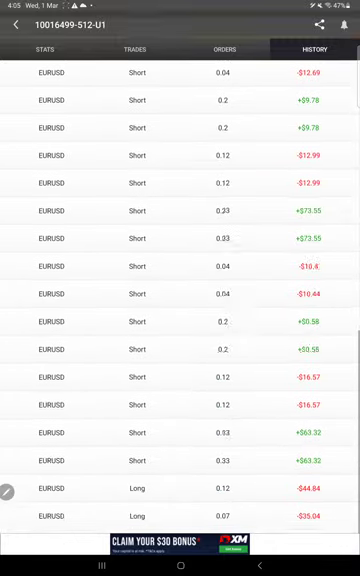
pyautogui.scroll(-3)
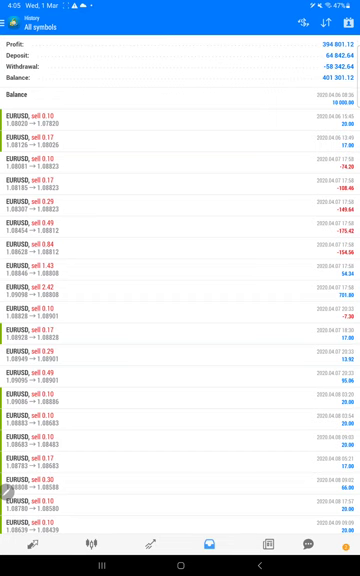
# Scroll the all-symbols MT4 history to profit 394 801.12 and balance 401 301.12.
pyautogui.scroll(-3)
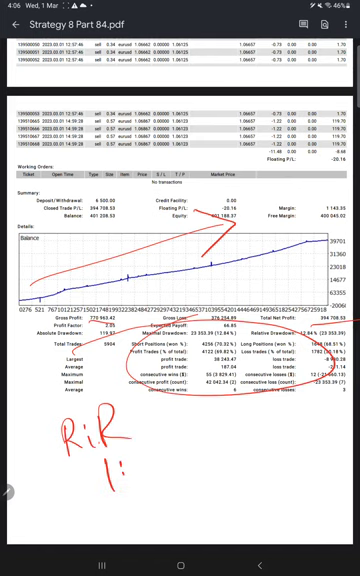
# Handwrite 0.88 after 'R:R 1:' and 'B.E = 5?' below it.
pyautogui.write('0.88')
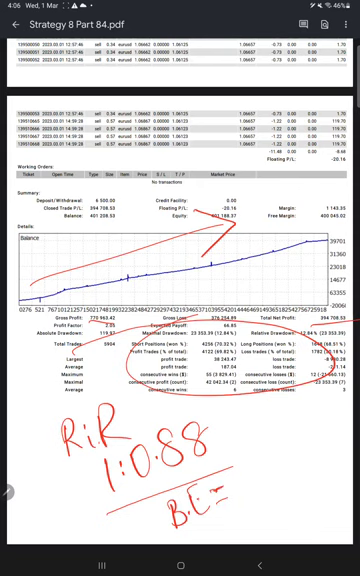
pyautogui.write('5?')
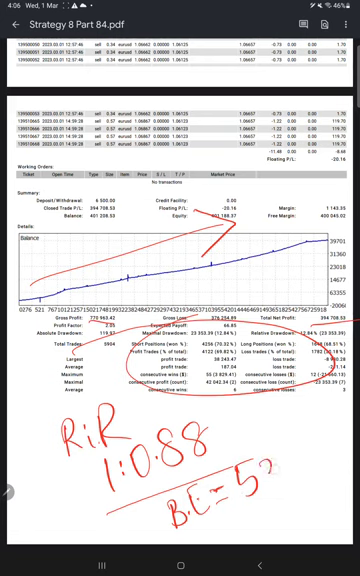